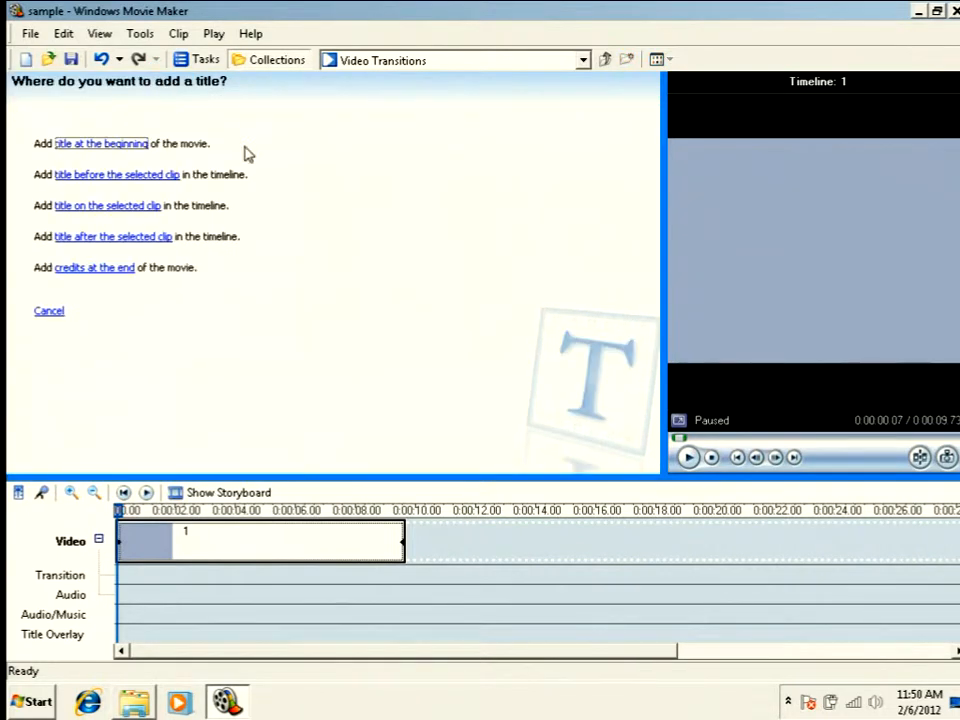
Begin a title at the movie's start and pick the Ship Moves animation from the list
left_click(100, 144)
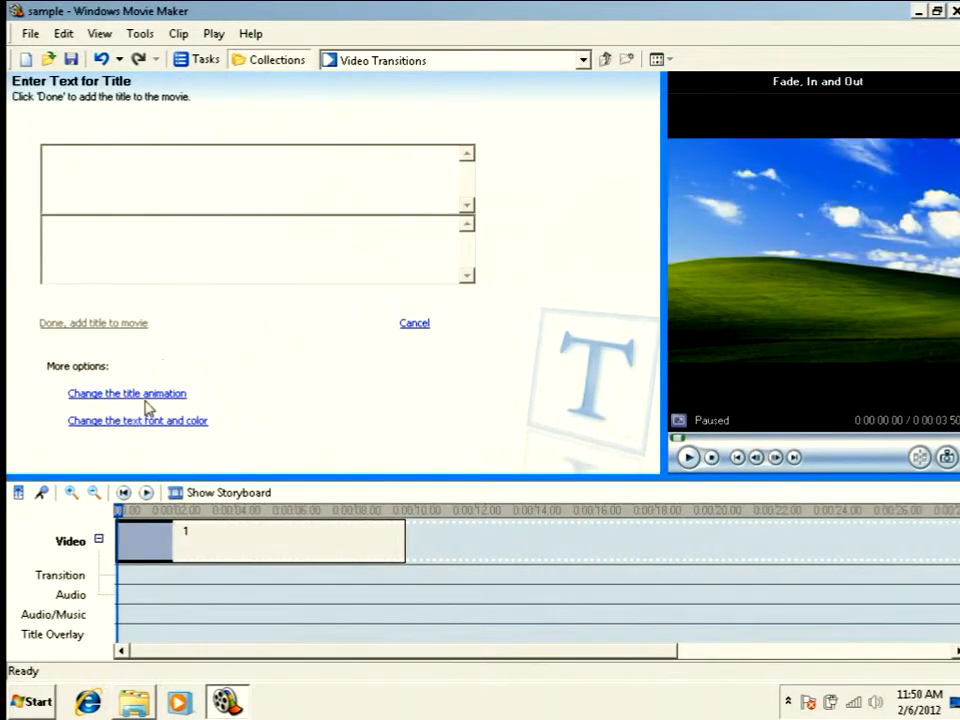
left_click(128, 392)
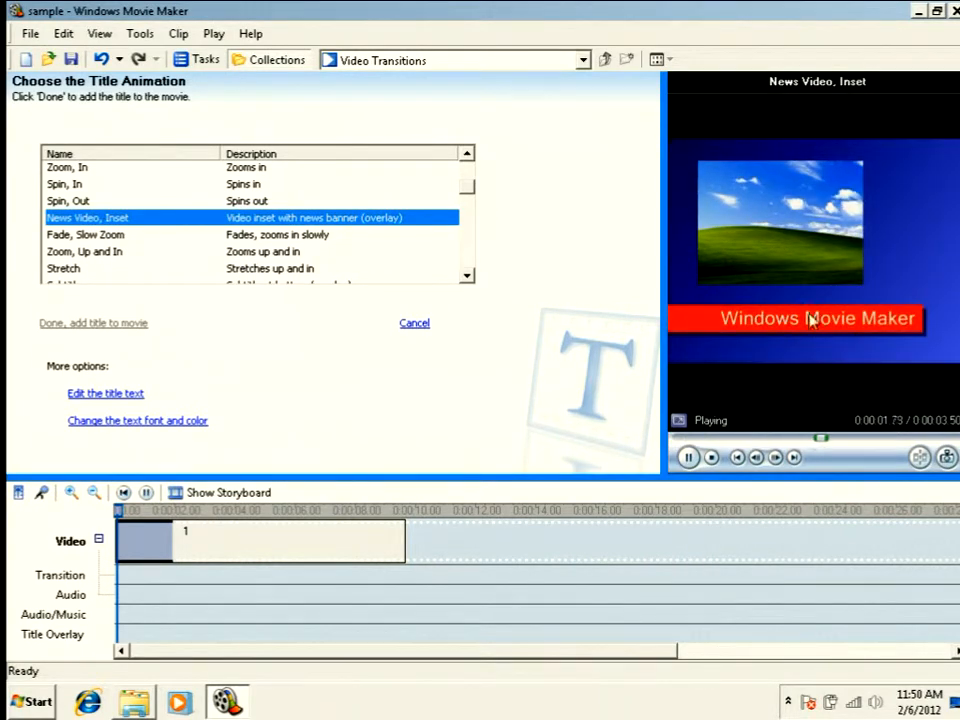
left_click(688, 456)
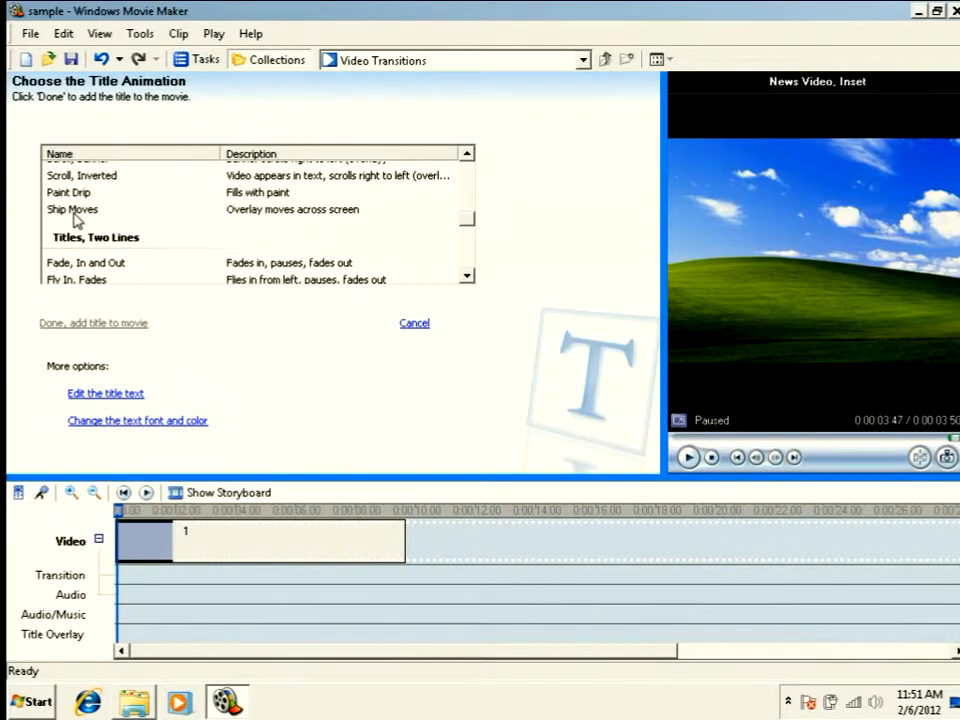
left_click(72, 210)
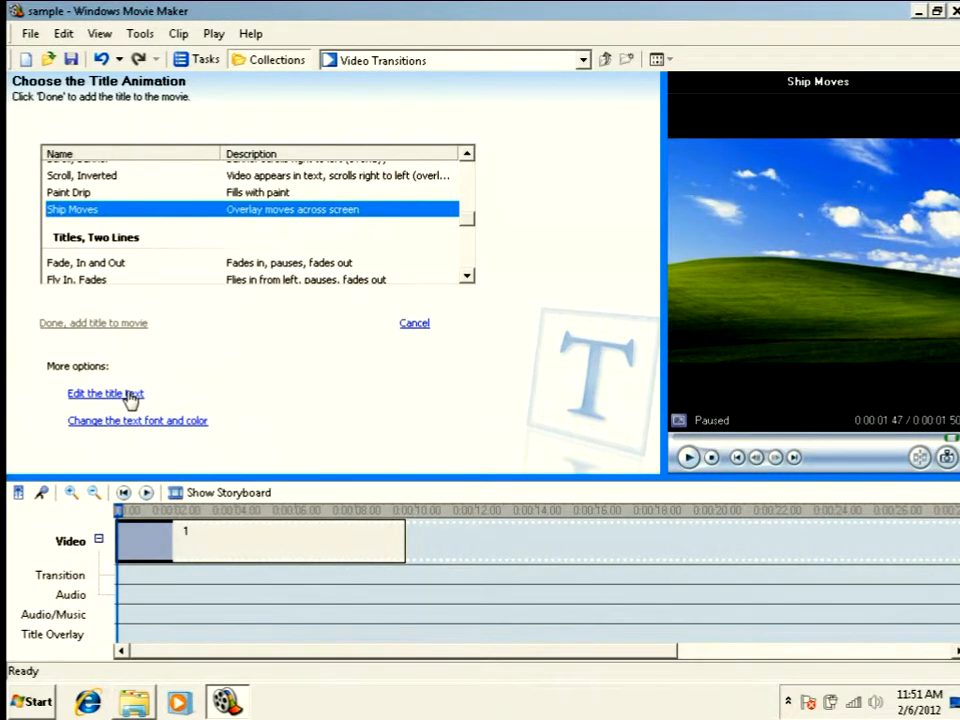
Return to the title text and add the Ship Moves title onto the overlay track
left_click(104, 392)
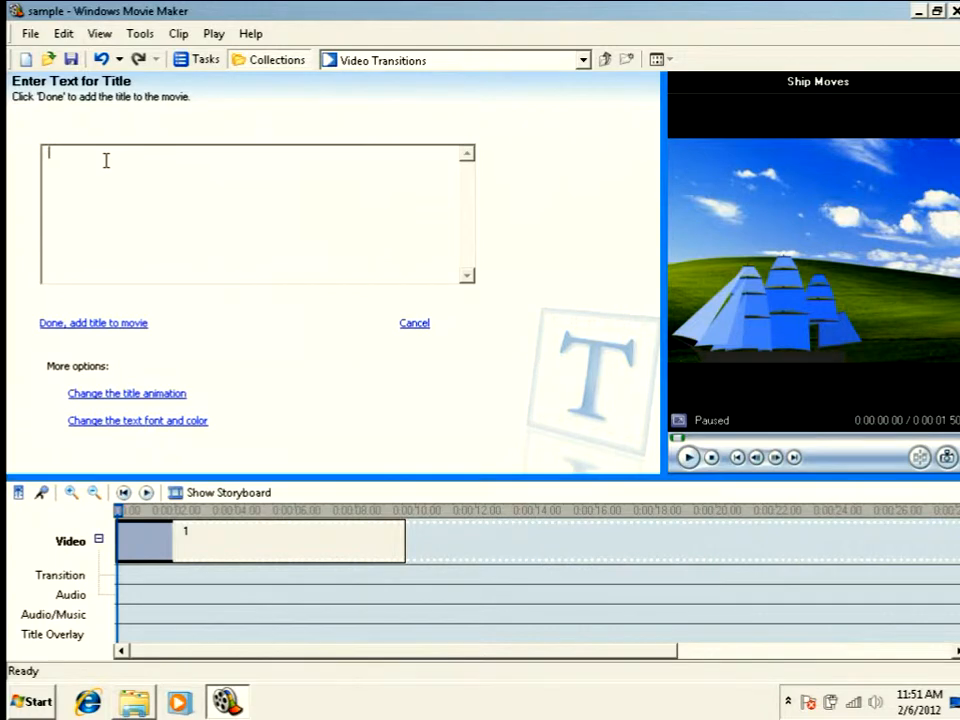
left_click(688, 456)
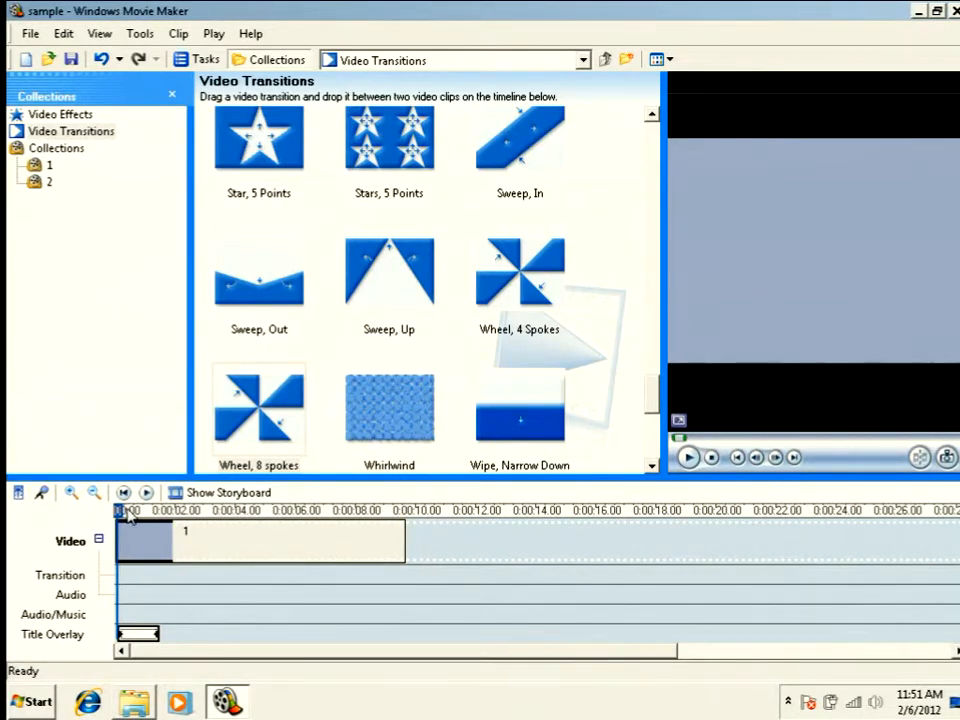
left_click(136, 512)
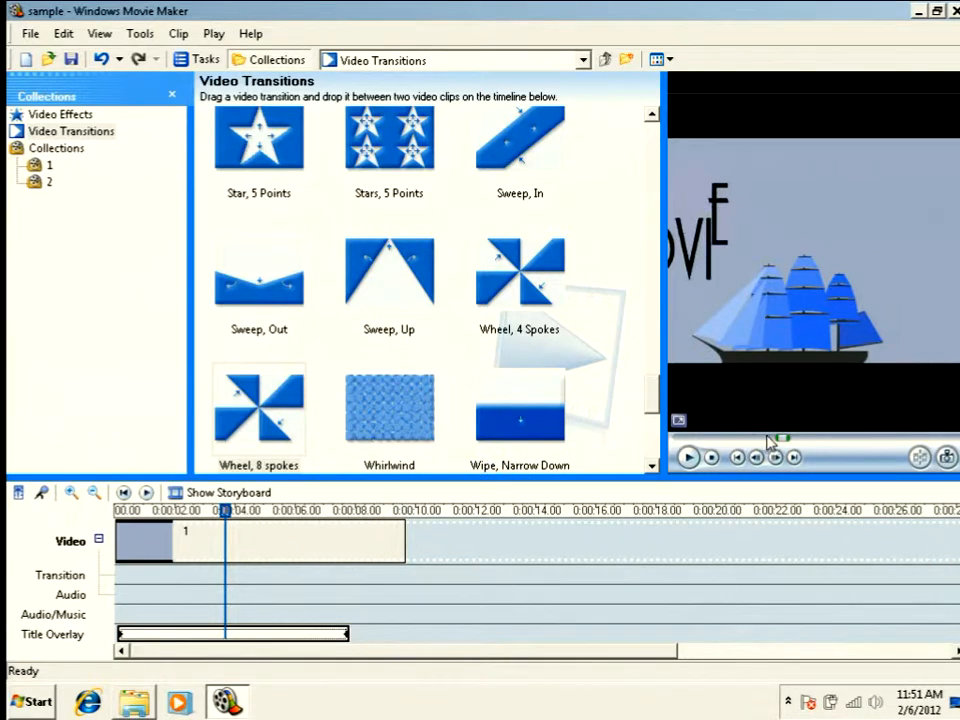
left_click(688, 456)
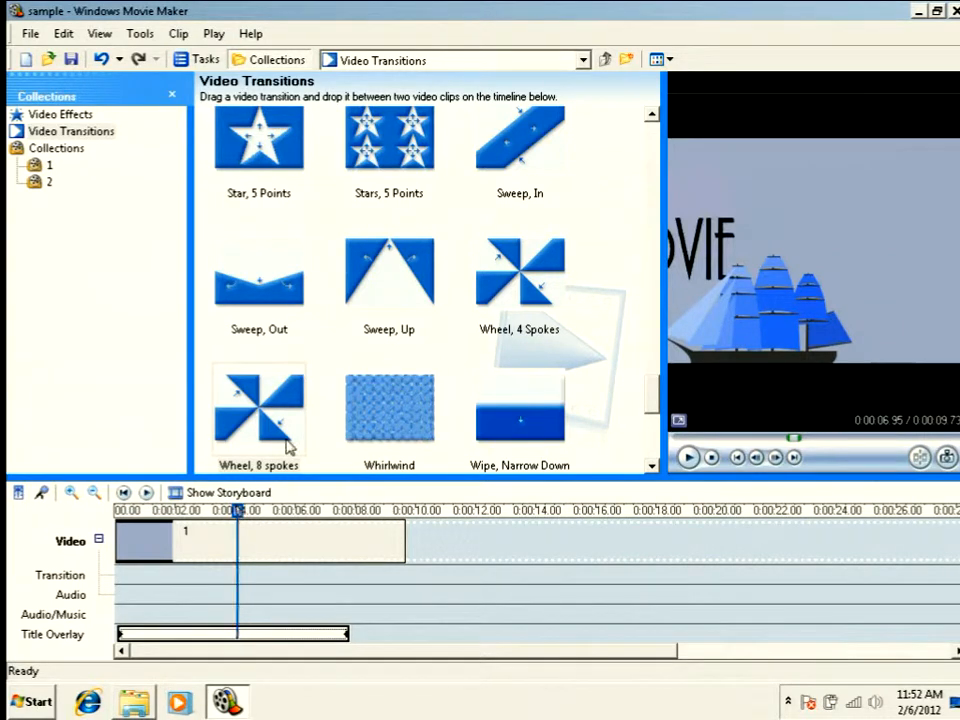
mouse_move(310, 452)
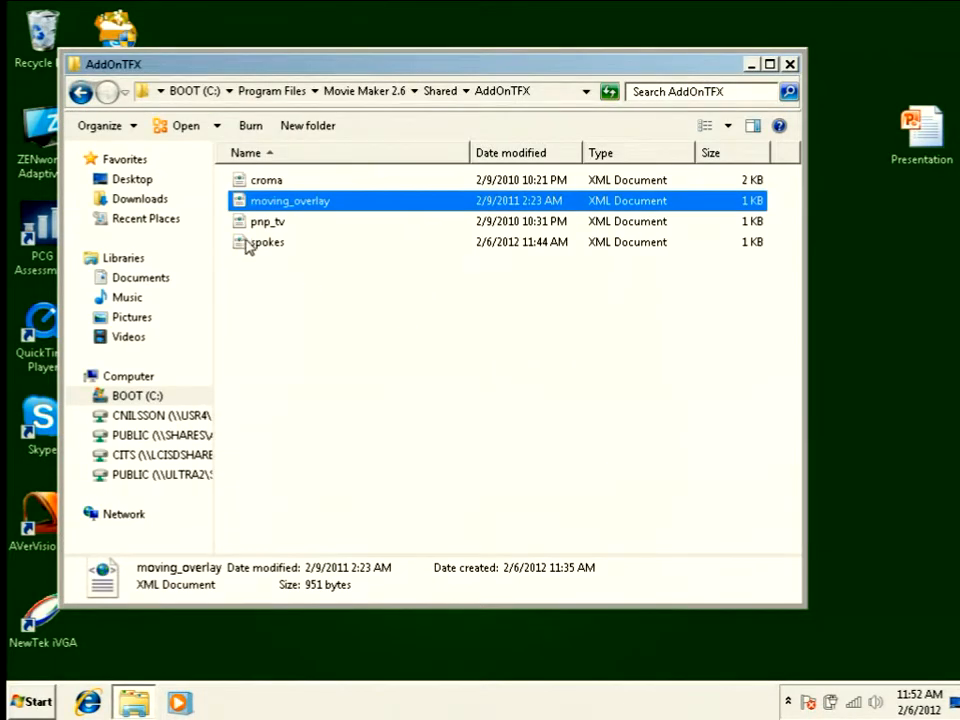
Edit moving_overlay in Notepad to change the FillBitmap positions, then close it
right_click(290, 200)
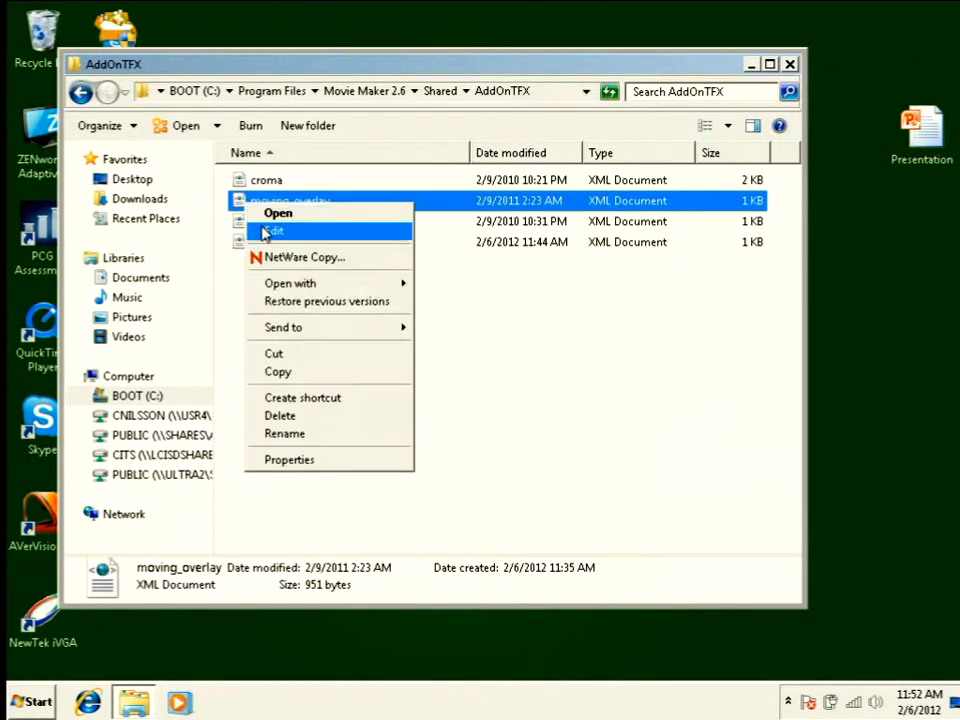
left_click(272, 232)
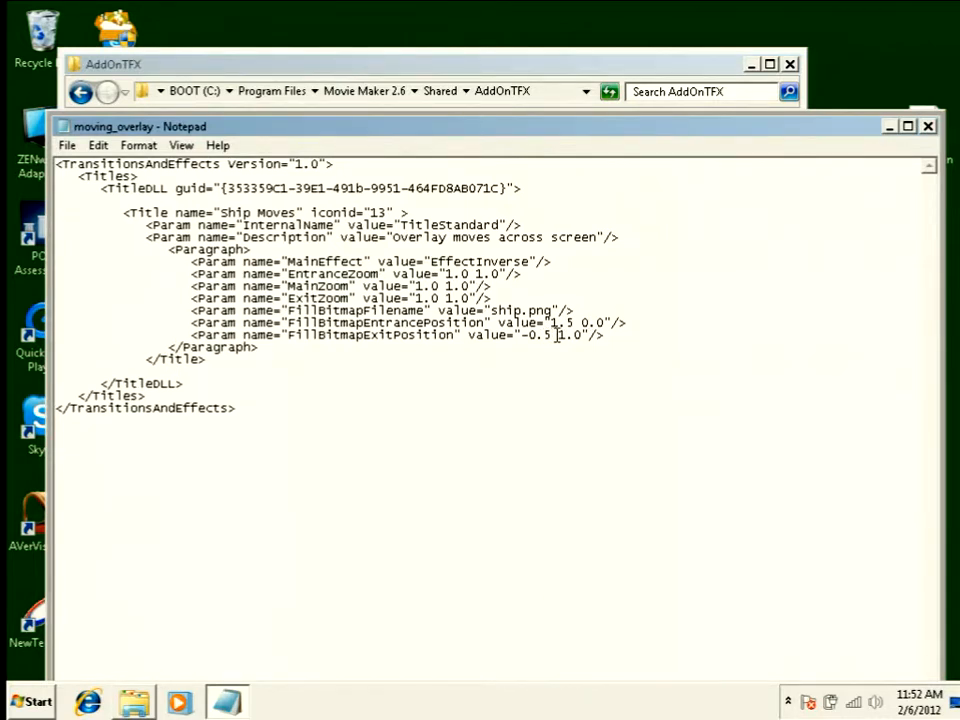
left_click(68, 144)
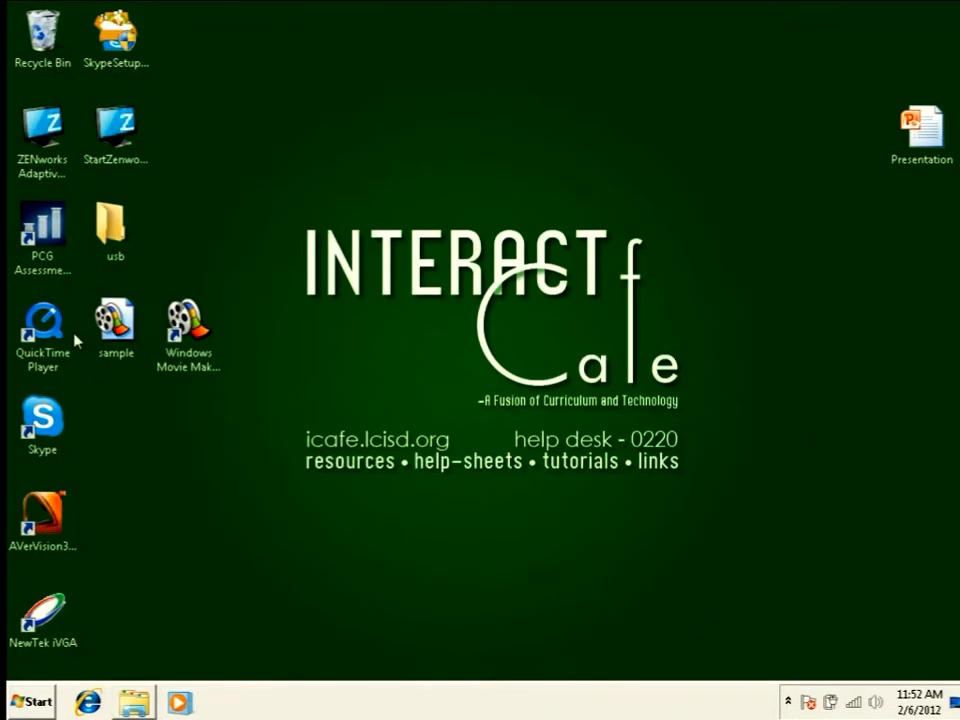
Relaunch Movie Maker, place clip 1 on the timeline and begin a title at the start
double_click(188, 324)
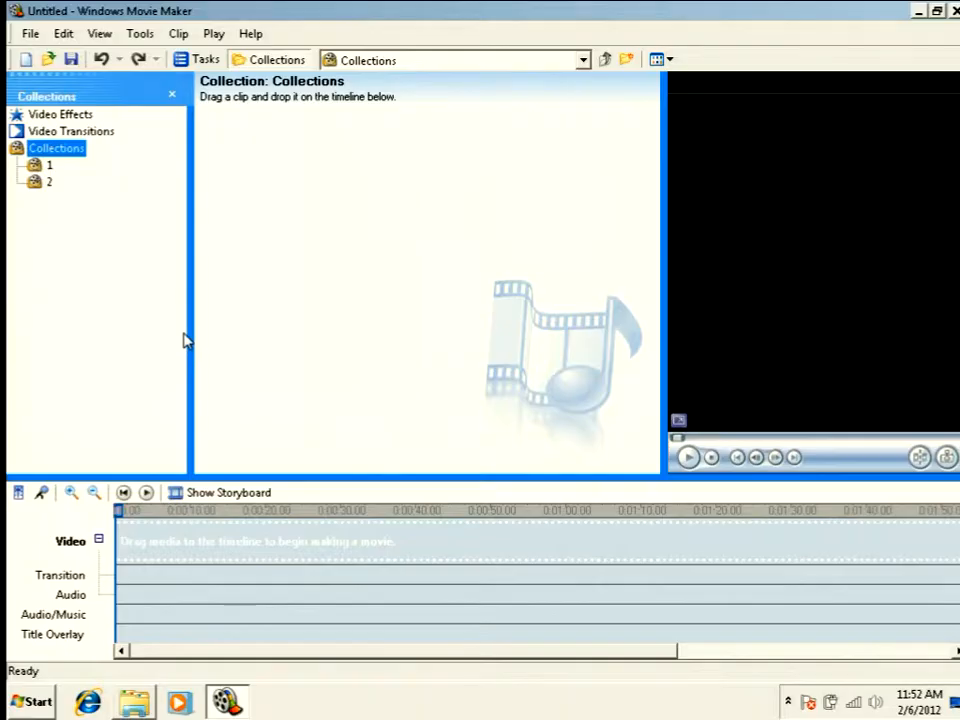
left_click(48, 164)
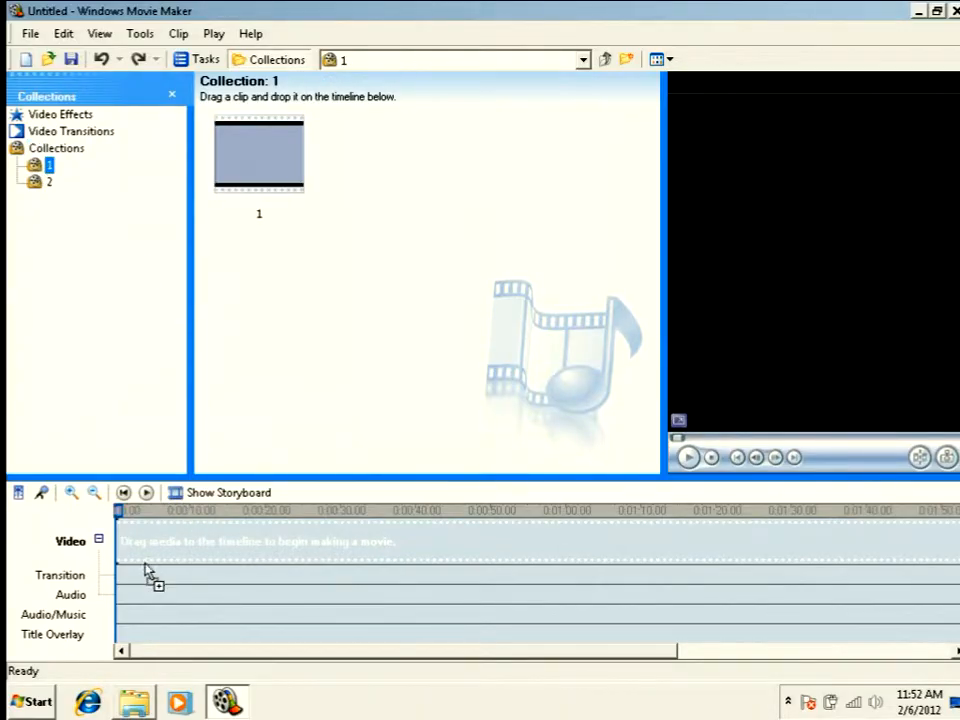
left_click(140, 32)
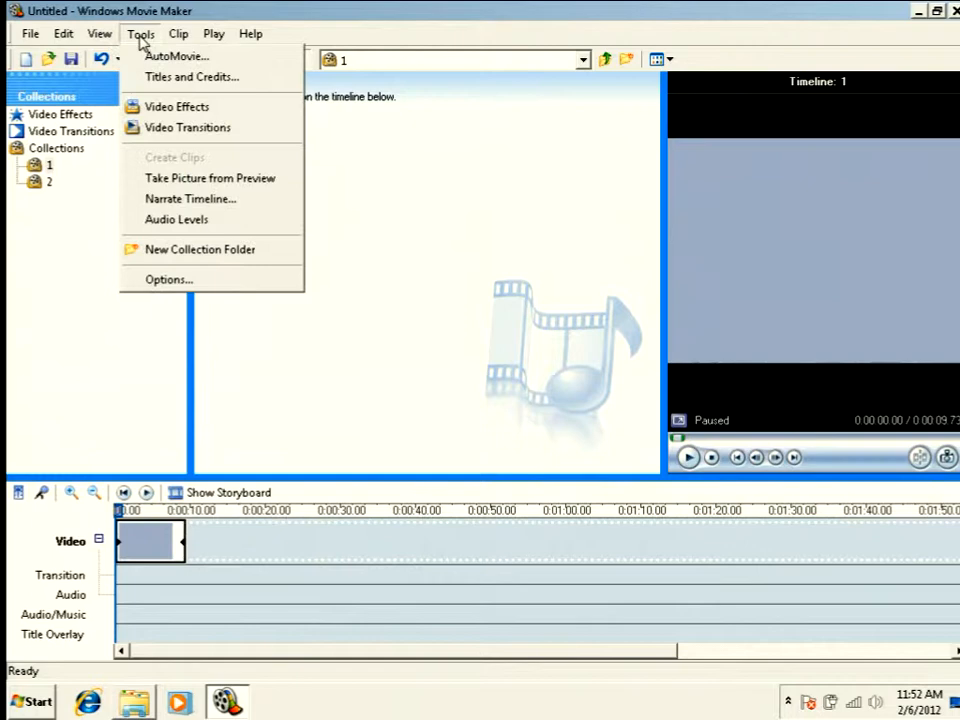
left_click(192, 76)
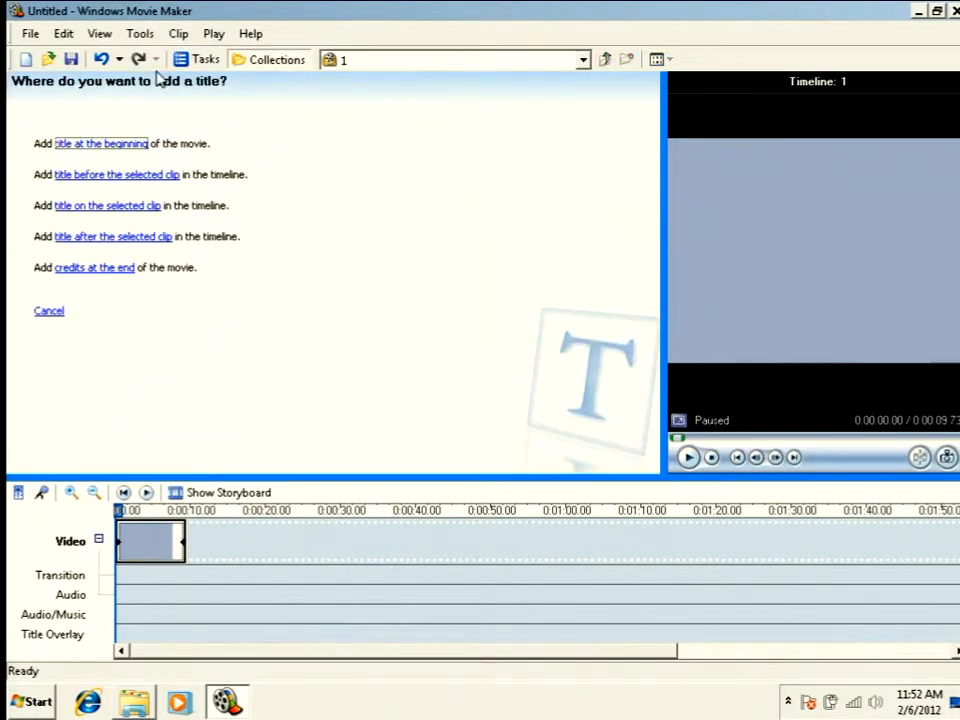
left_click(100, 144)
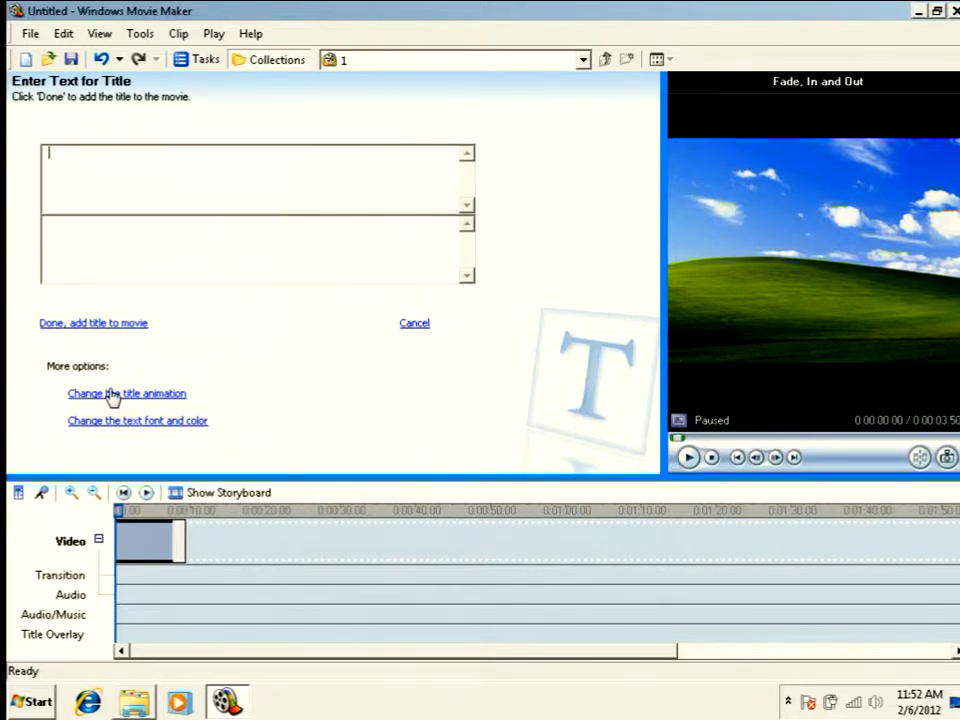
Choose Ship Moves, add the title to the movie and preview it playing
left_click(128, 392)
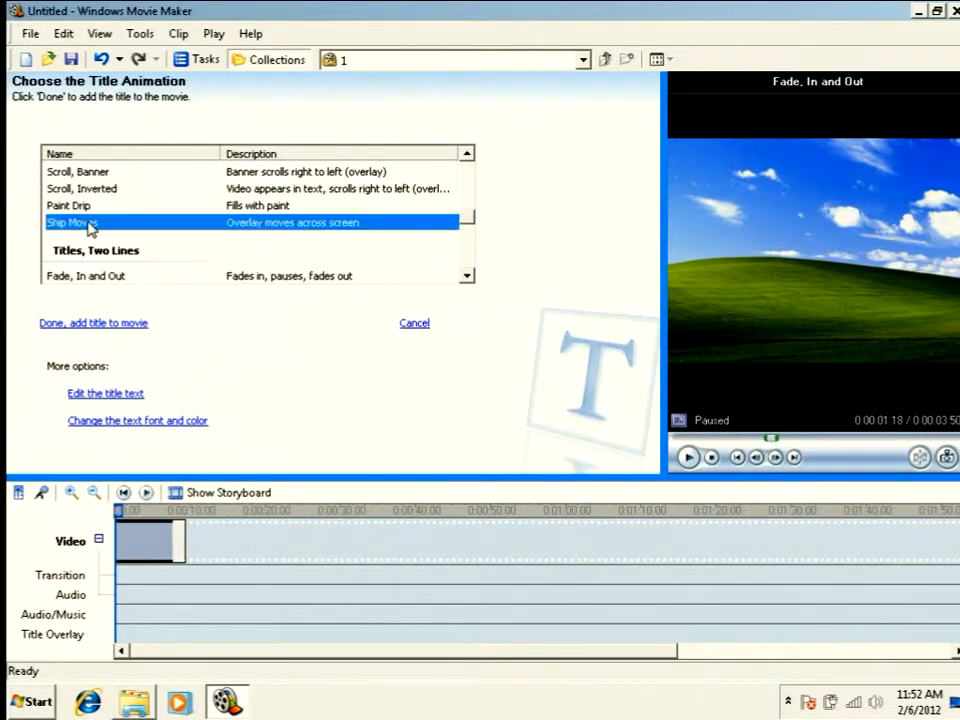
left_click(72, 222)
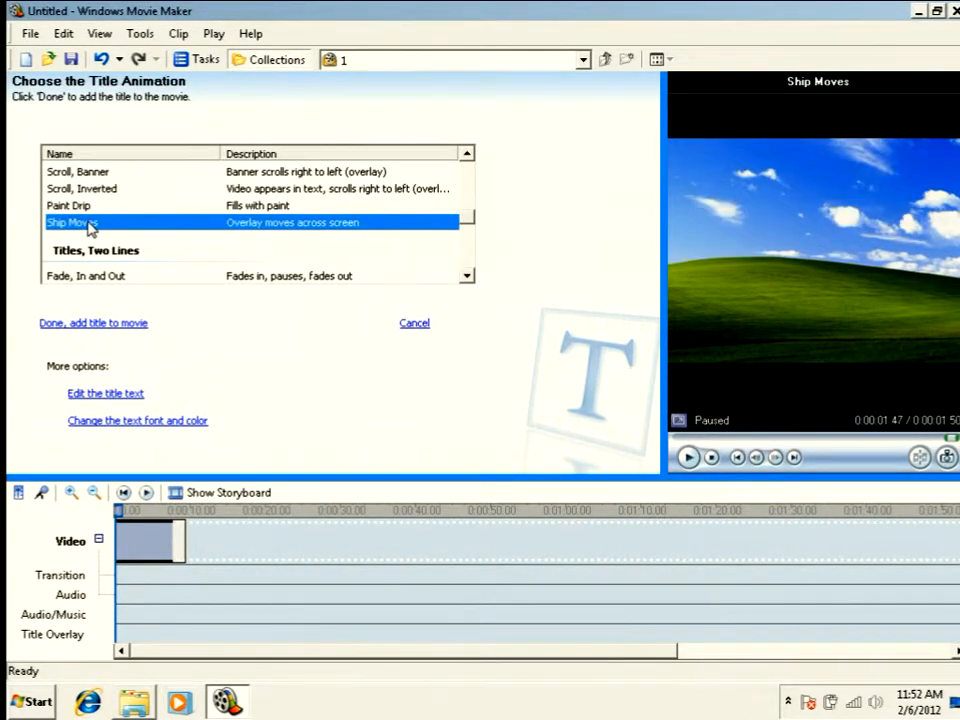
mouse_move(84, 352)
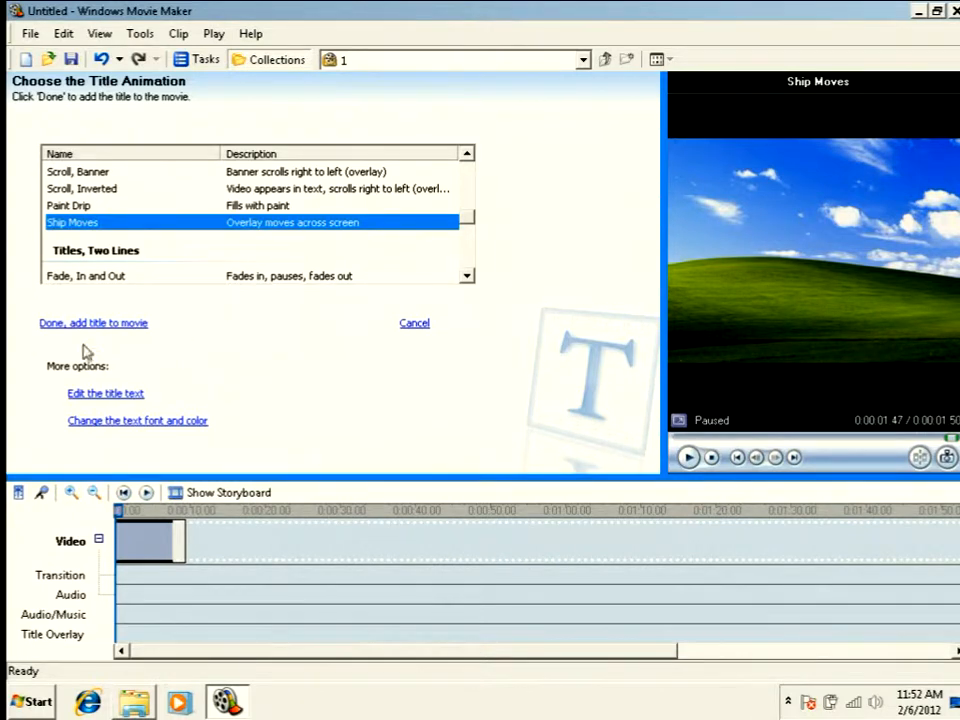
left_click(414, 322)
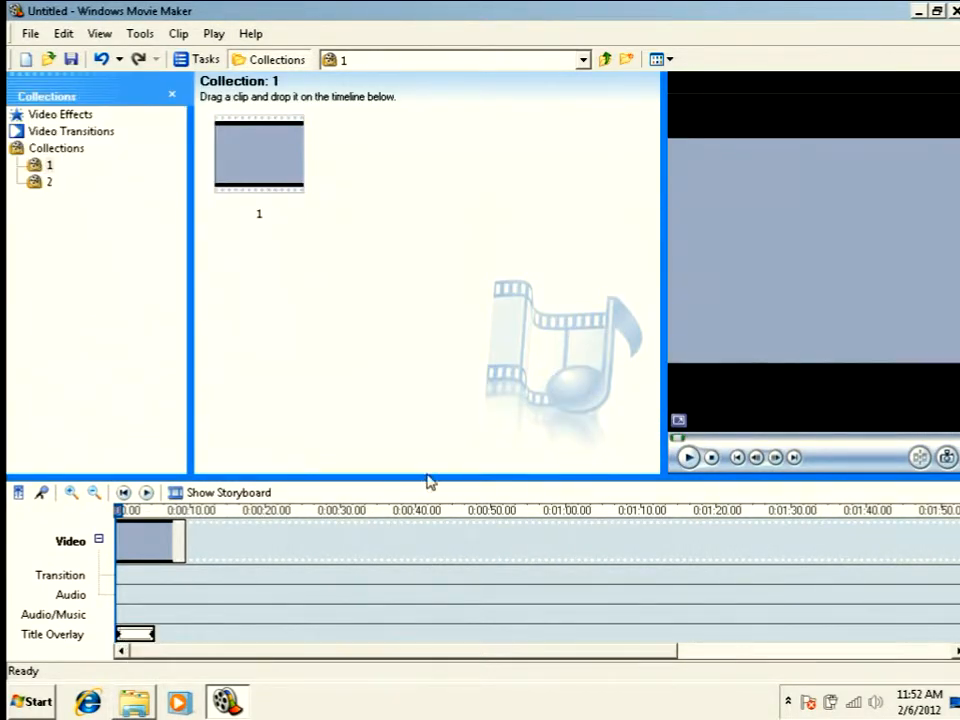
left_click(688, 456)
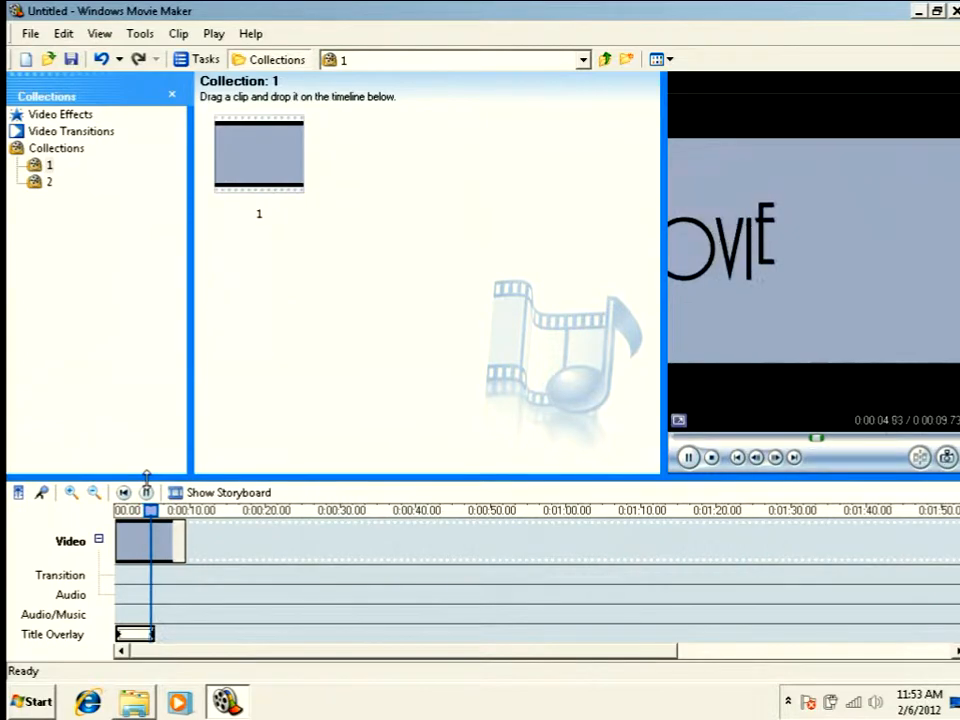
left_click(712, 456)
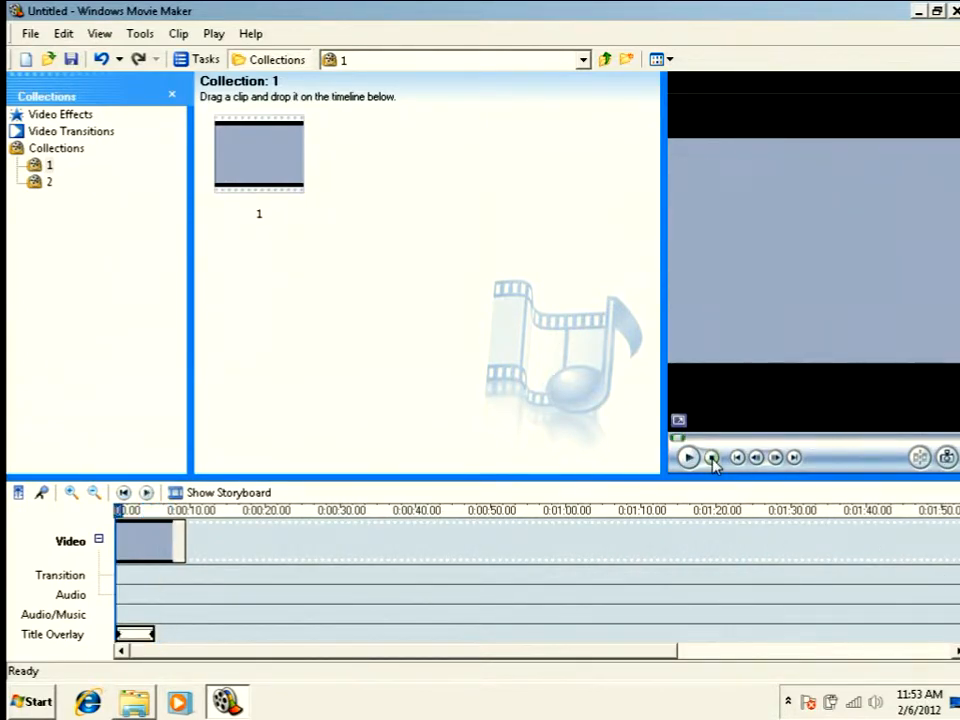